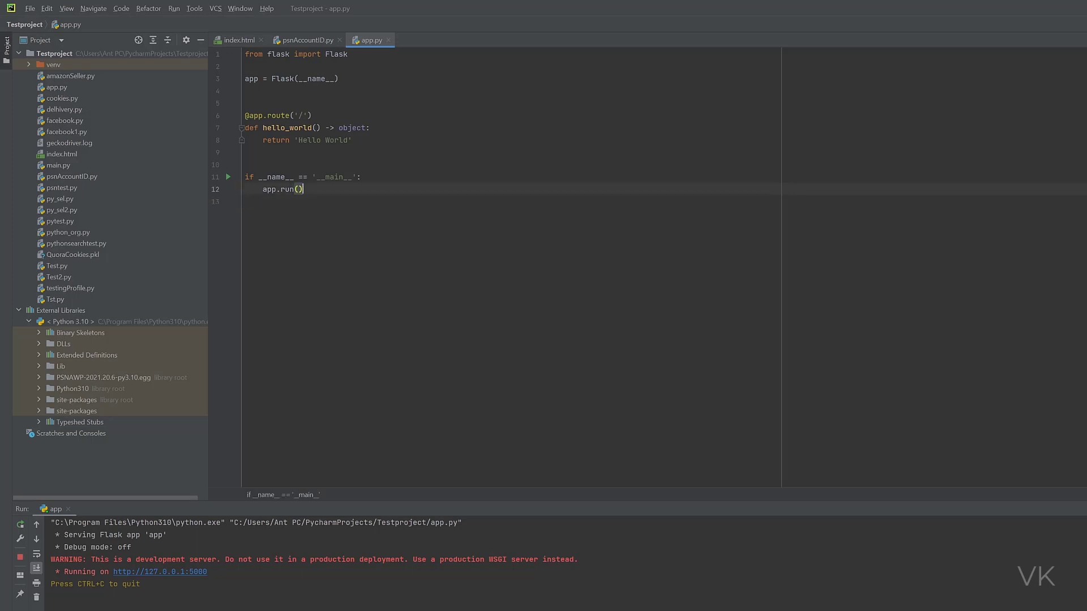
- Keep the already running app.py Flask server going instead of rerunning it
key(ctrl+a)
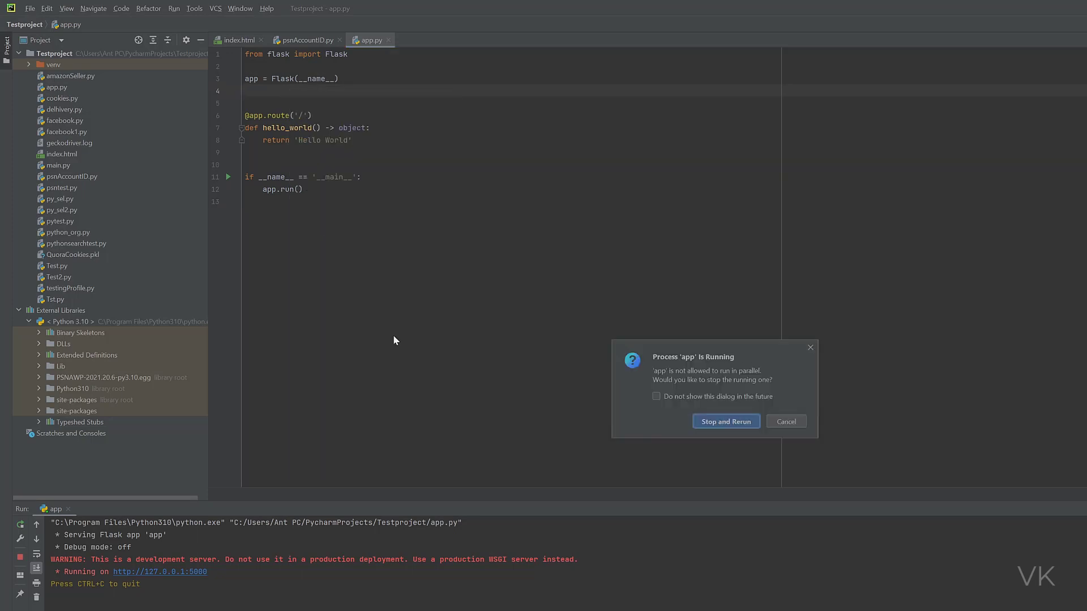
click(785, 421)
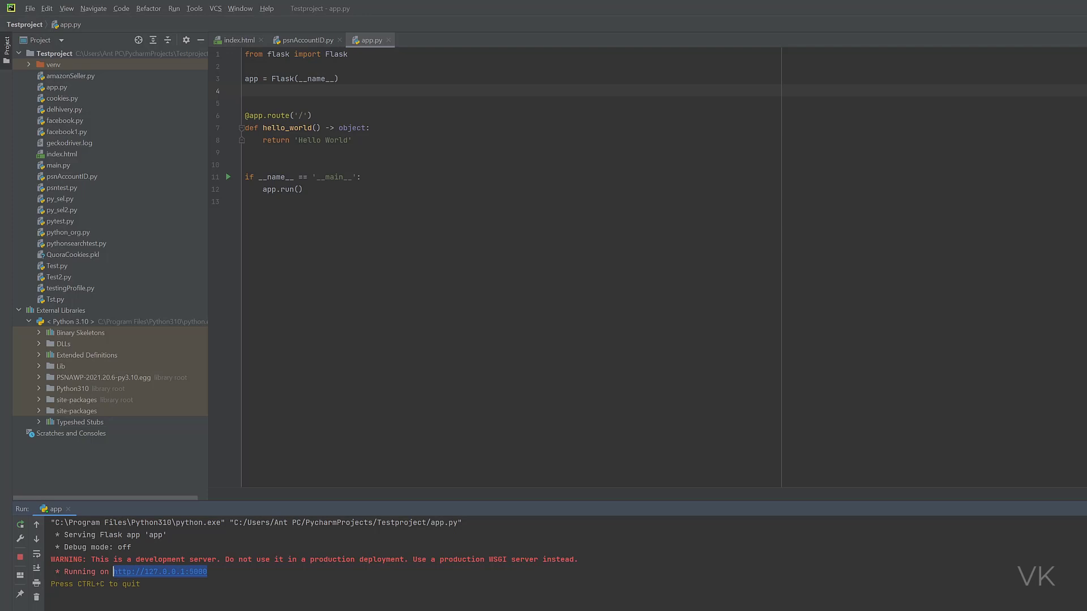
mouse_move(208, 581)
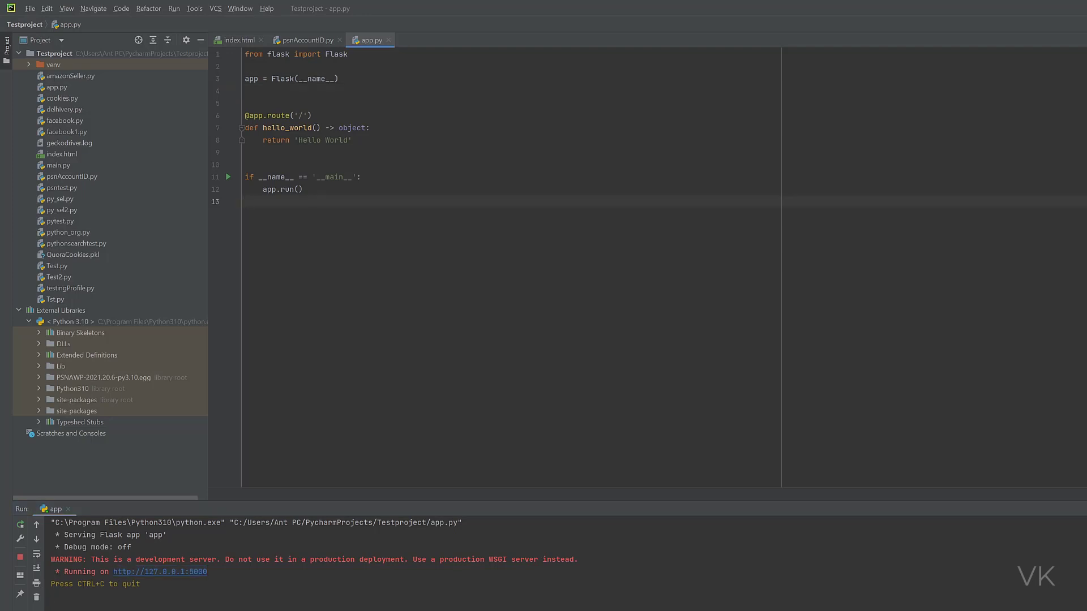
- Create the new project temptestflask with its own venv and open it in this window
click(46, 8)
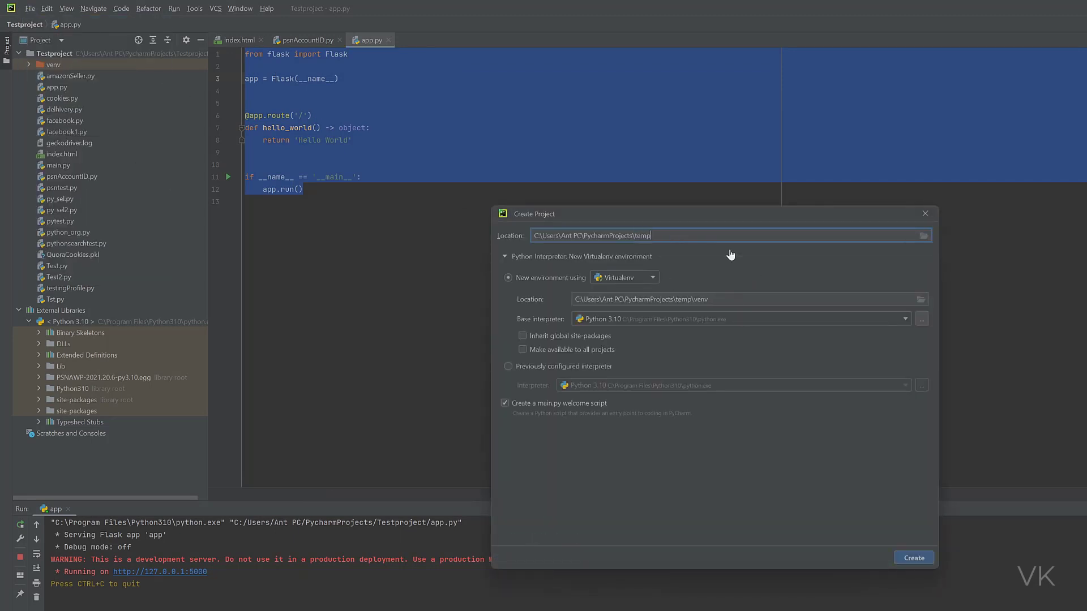
text(testflask)
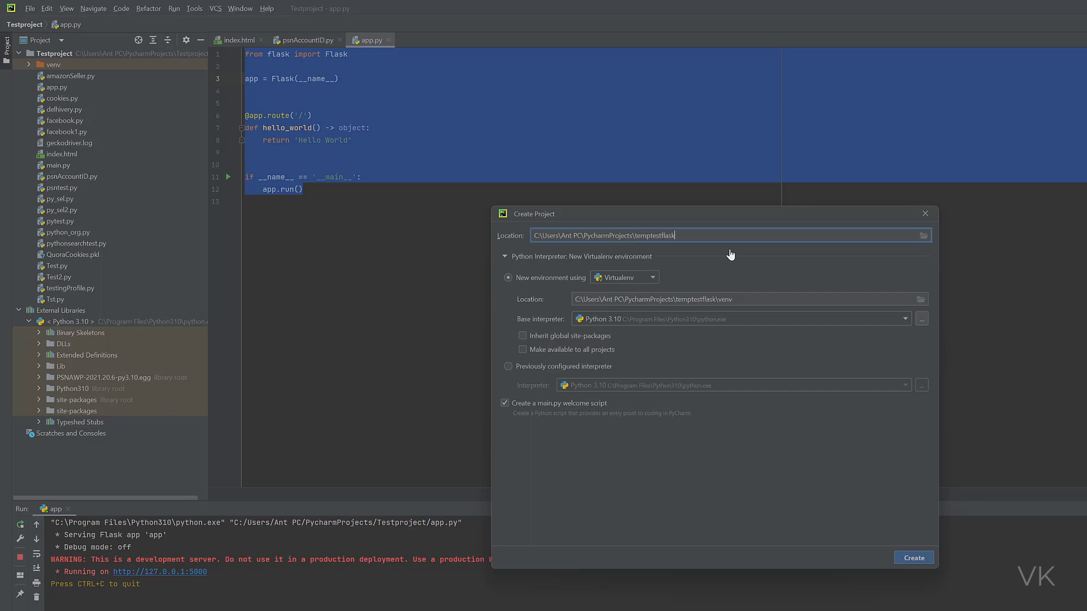
mouse_move(652, 337)
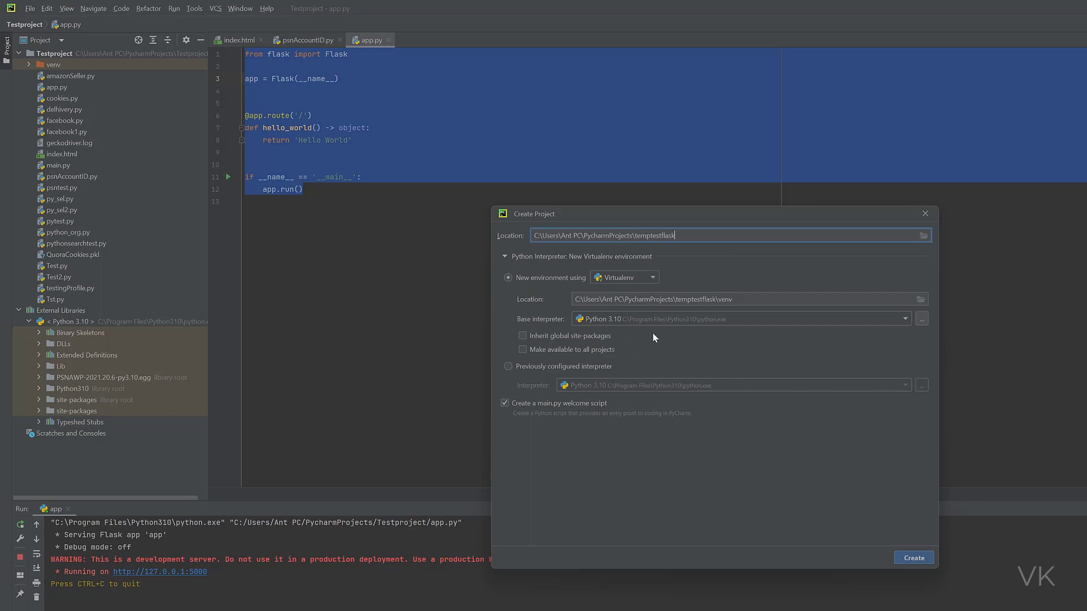
click(912, 557)
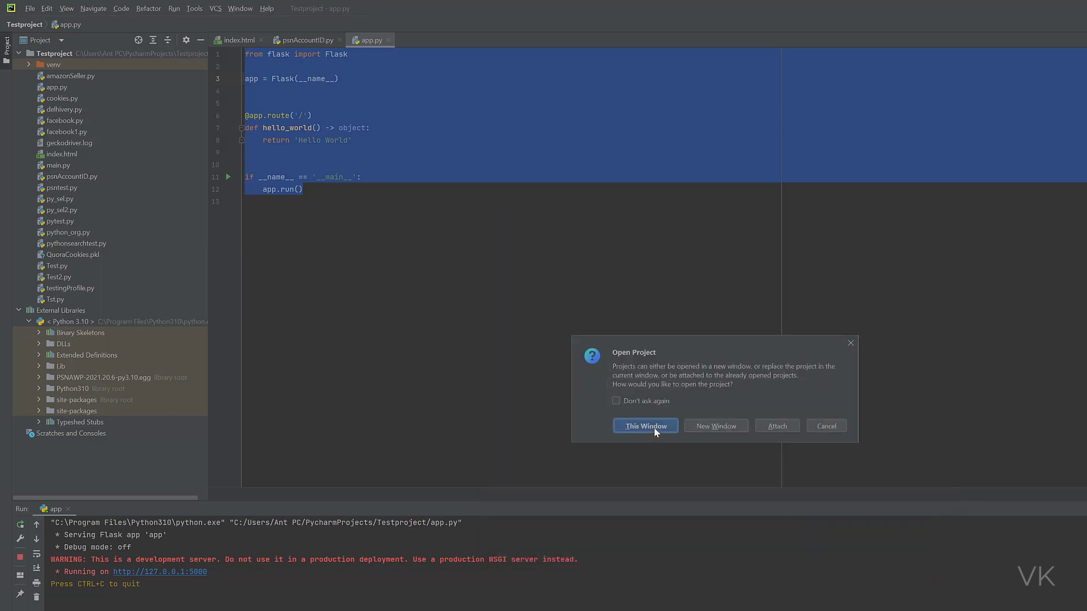
click(643, 425)
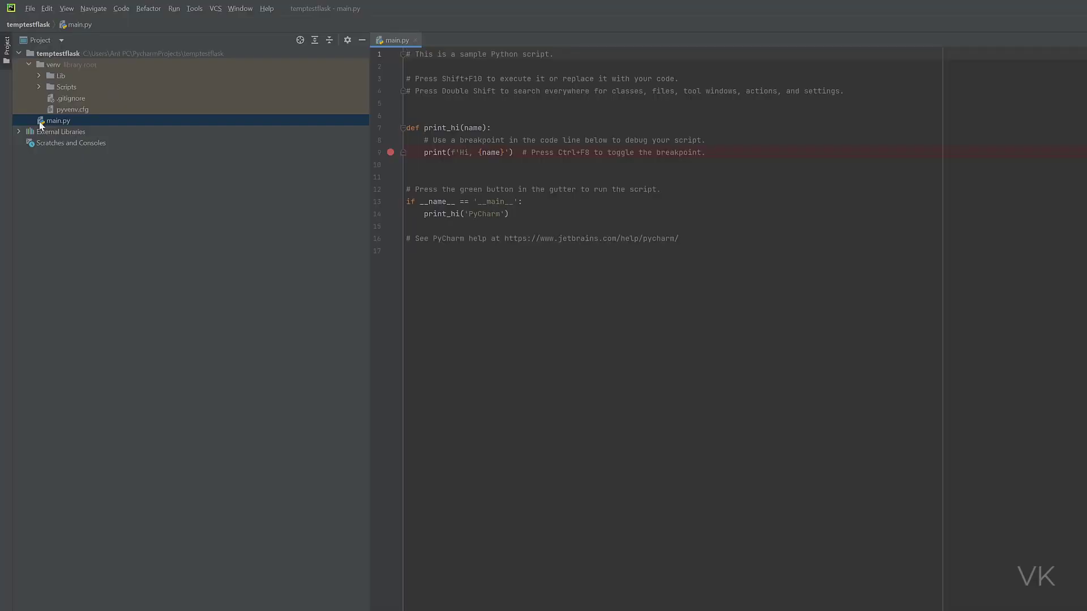
- Add a new Python file testFlask.py to the project for the Flask hello-world code
right_click(58, 120)
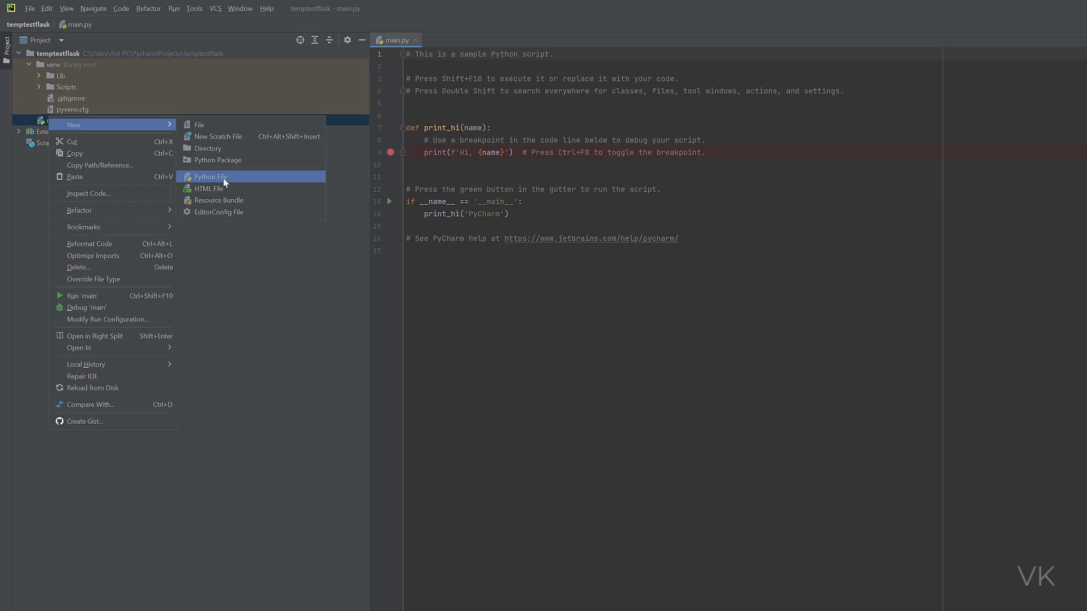
click(209, 176)
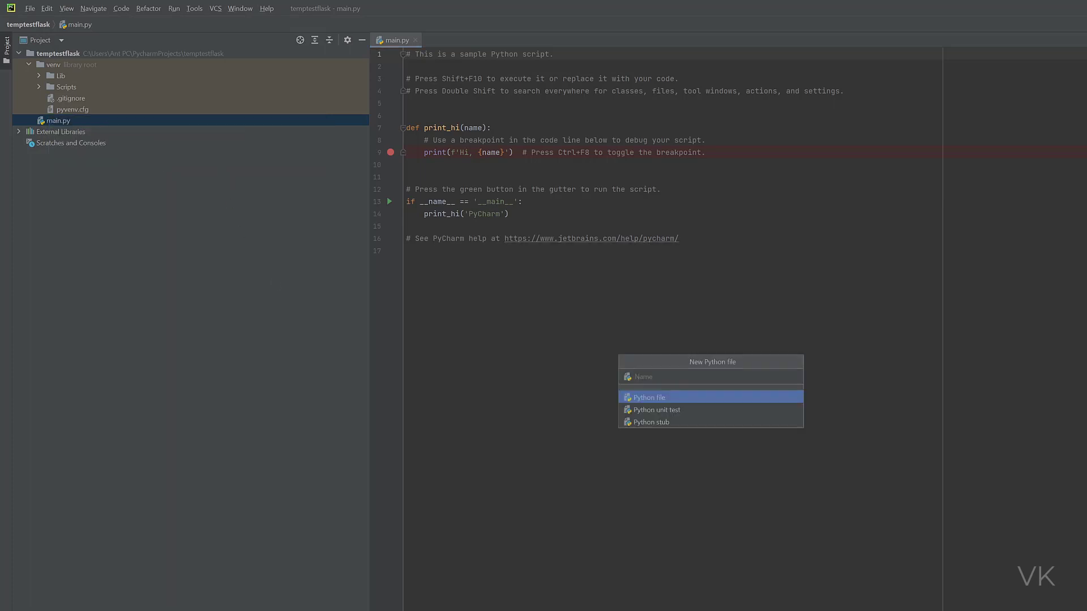
text(test)
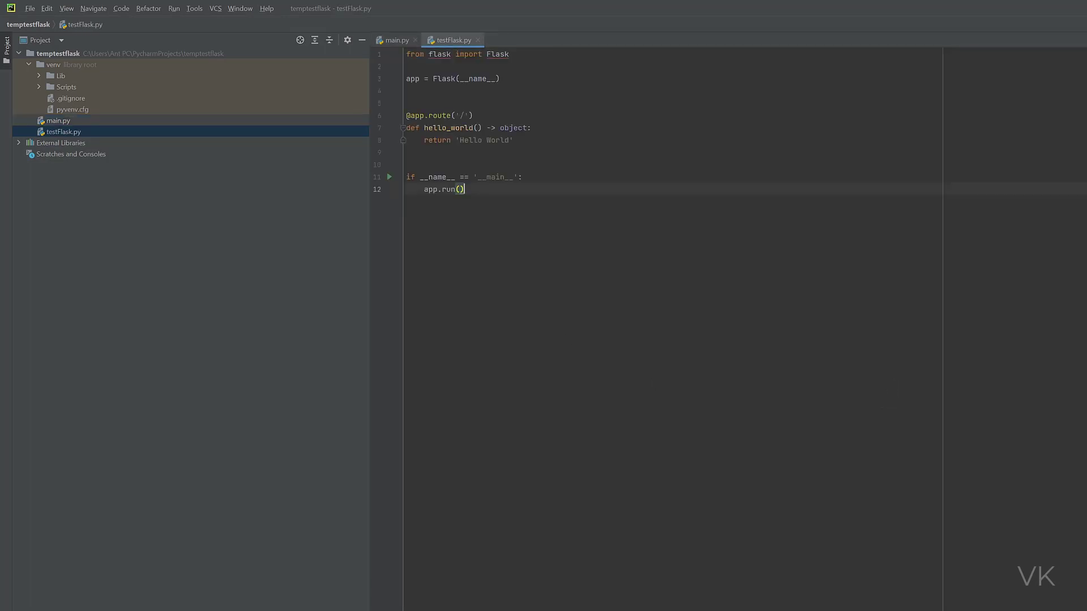
- Run testFlask.py from the editor, which fails with ModuleNotFoundError for flask
right_click(460, 187)
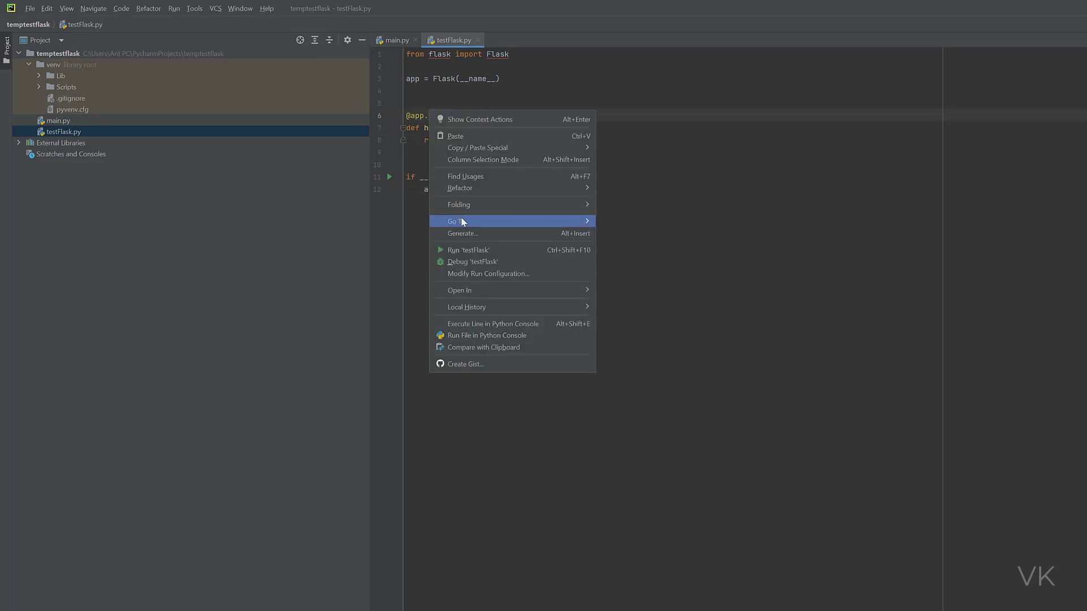
key(Escape)
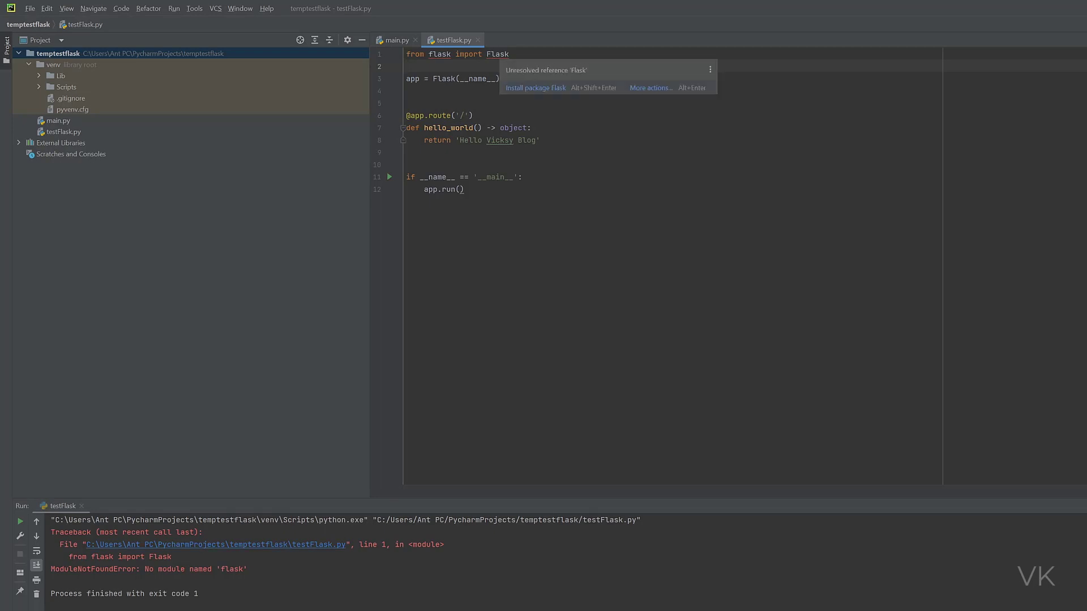
mouse_move(535, 87)
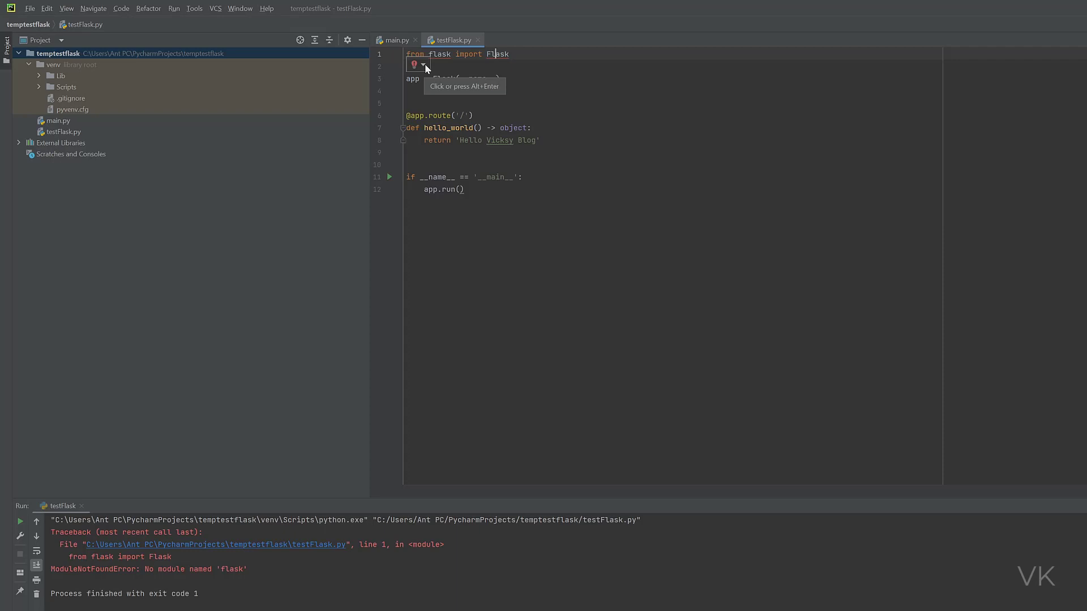
- Show the quick fixes for the unresolved flask import to install the Flask package
click(421, 64)
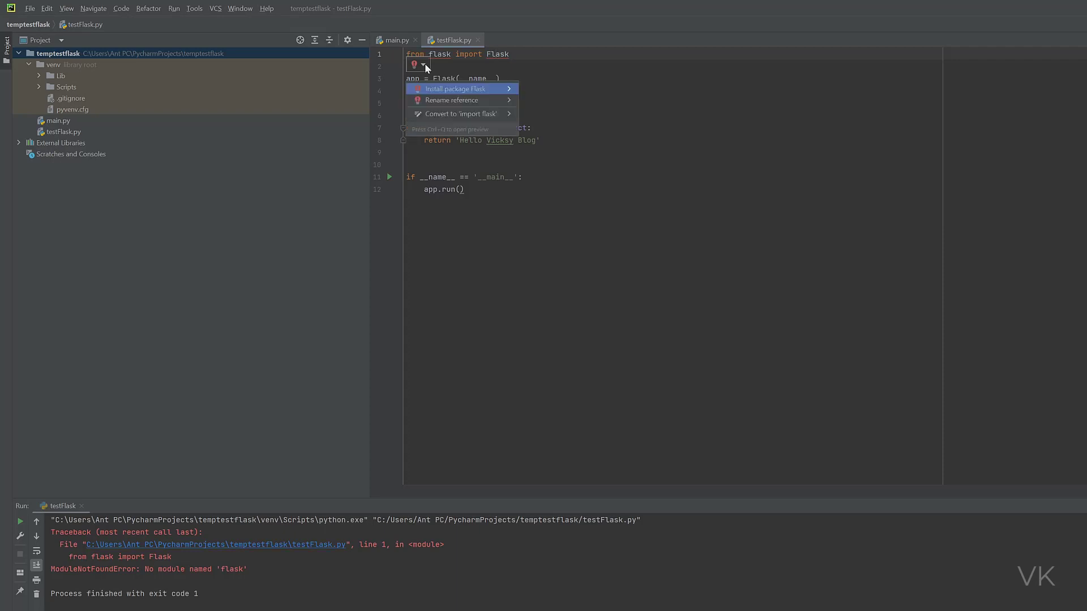
mouse_move(463, 99)
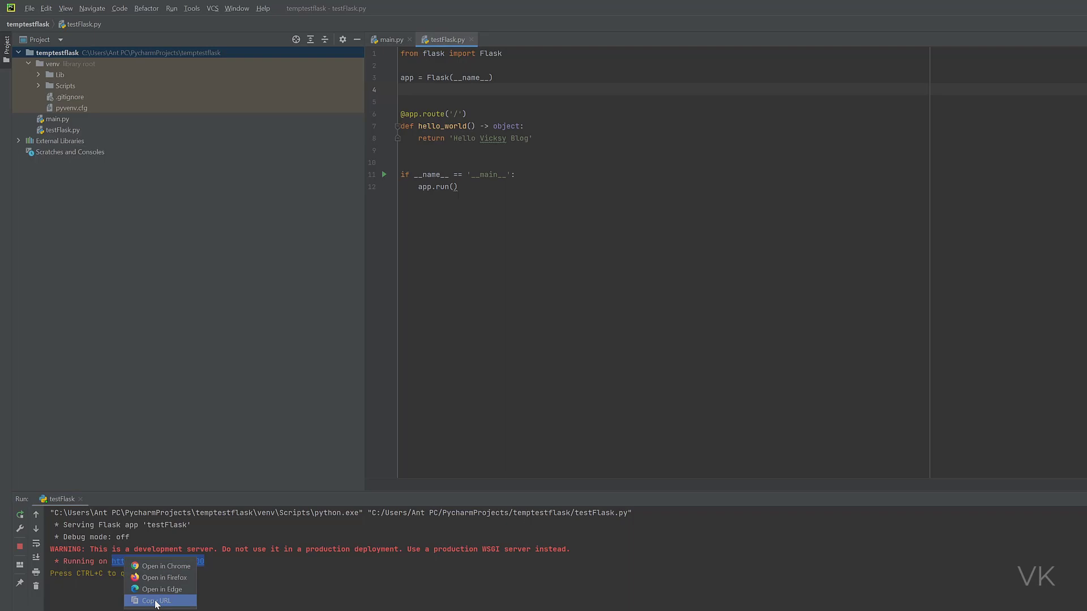
click(161, 588)
text(y)
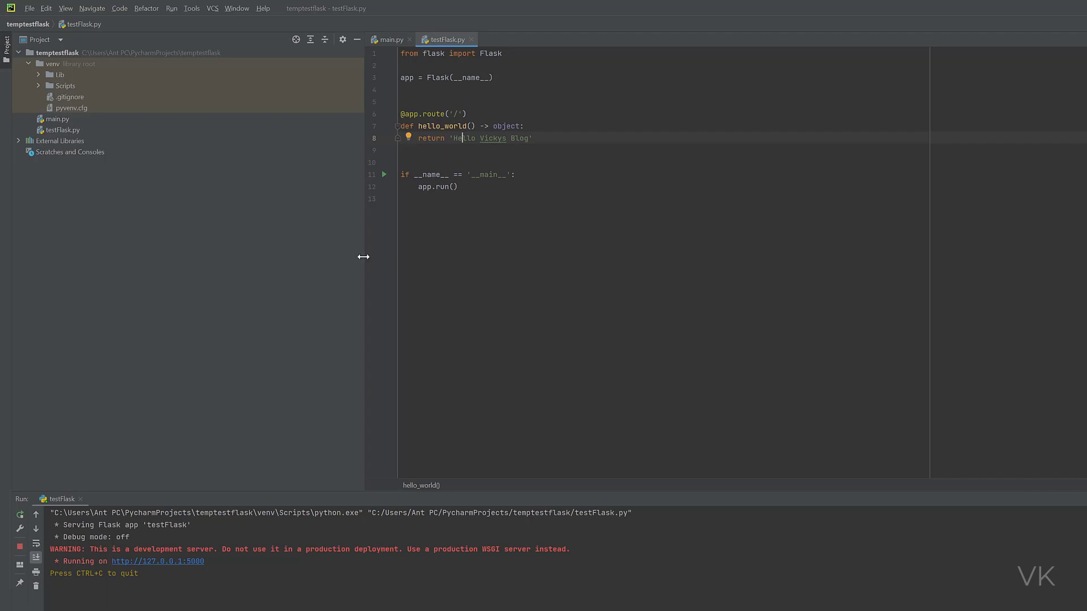
mouse_move(280, 241)
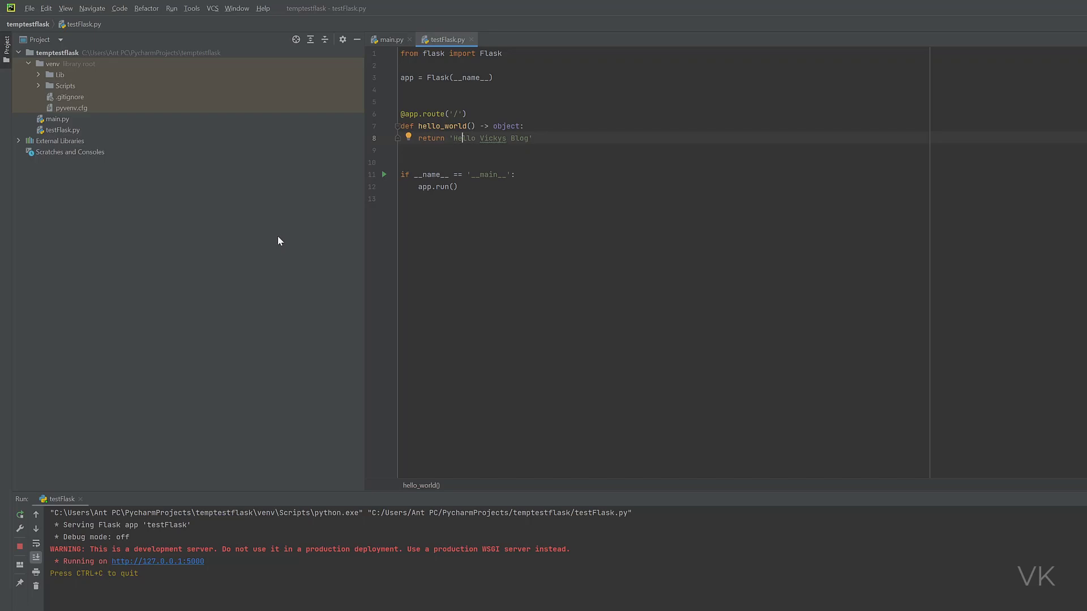
mouse_move(280, 235)
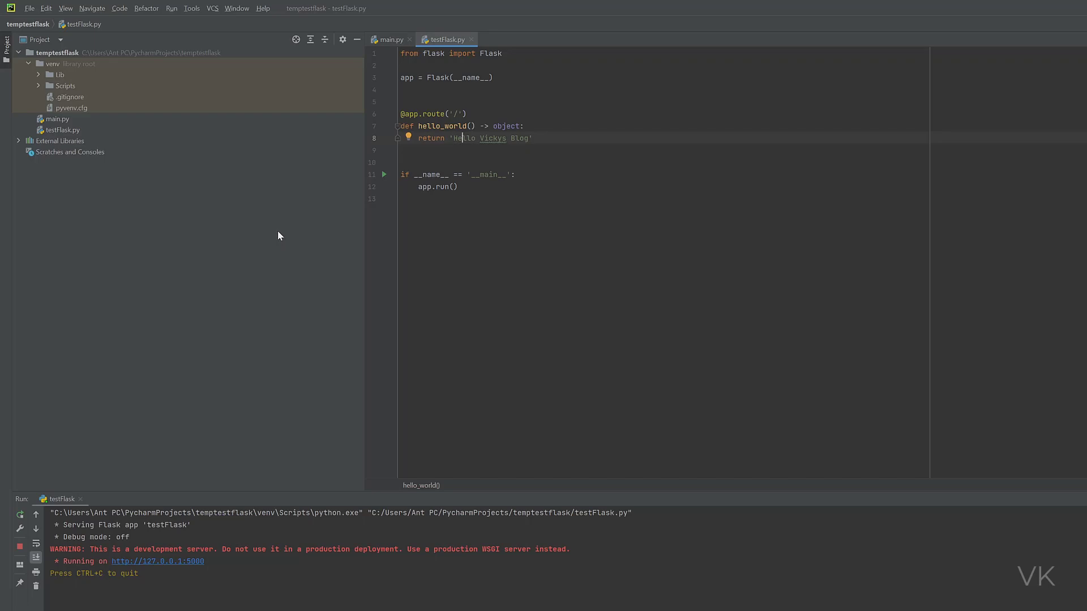